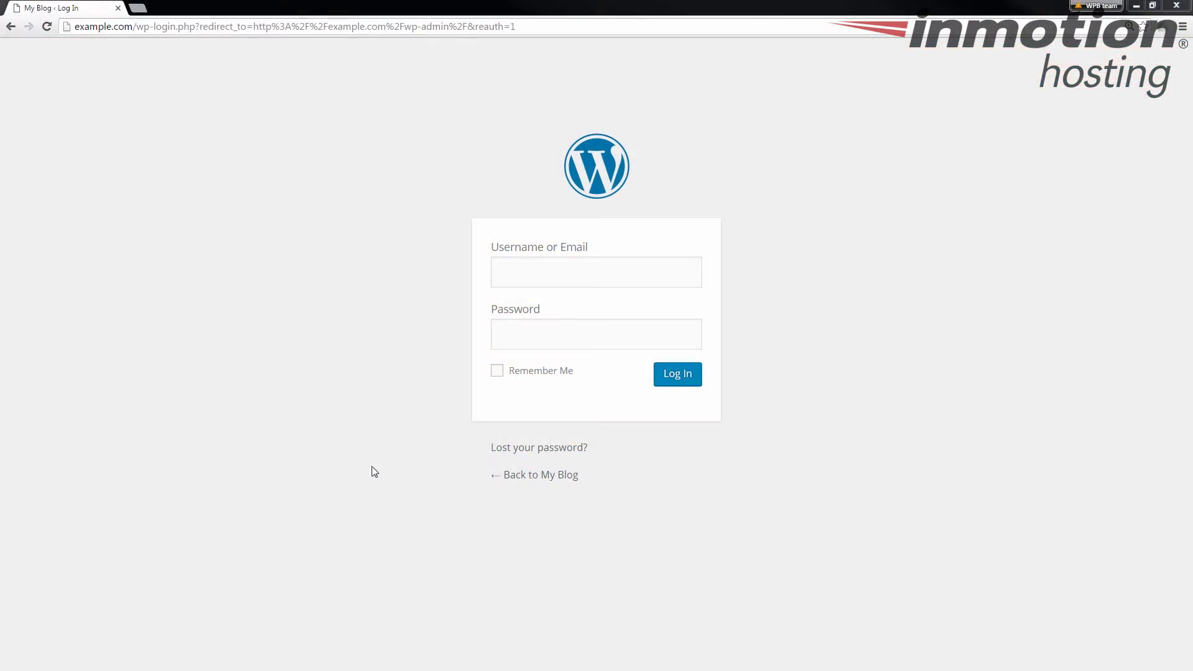
pyautogui.moveTo(344, 442)
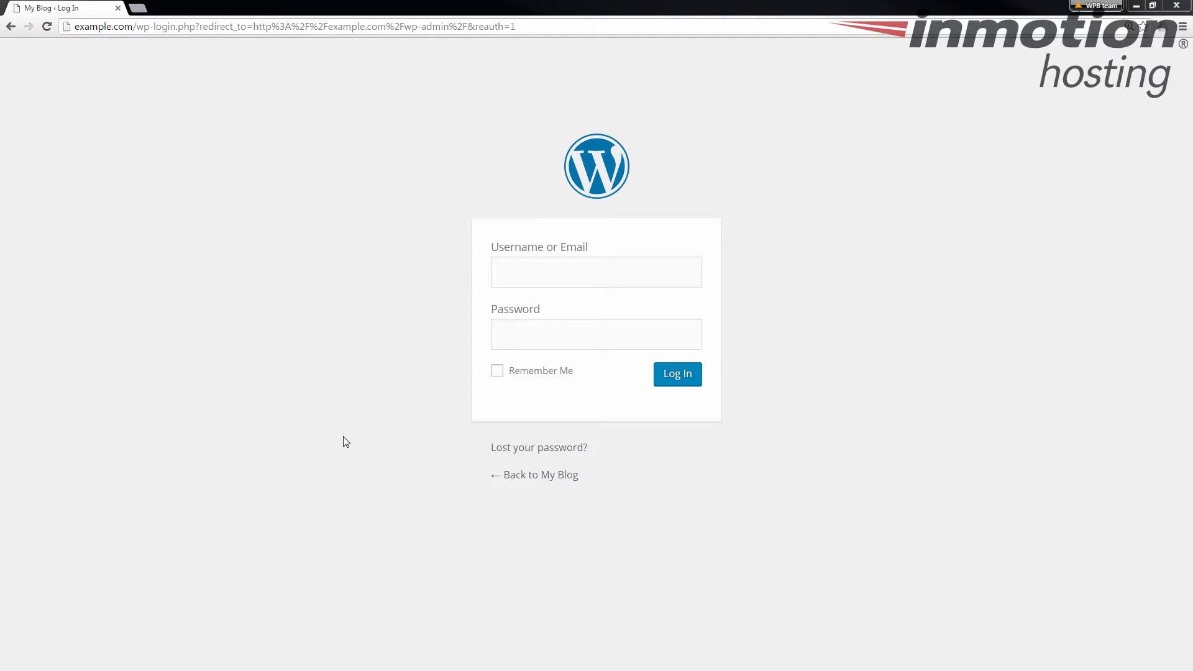
pyautogui.moveTo(516, 269)
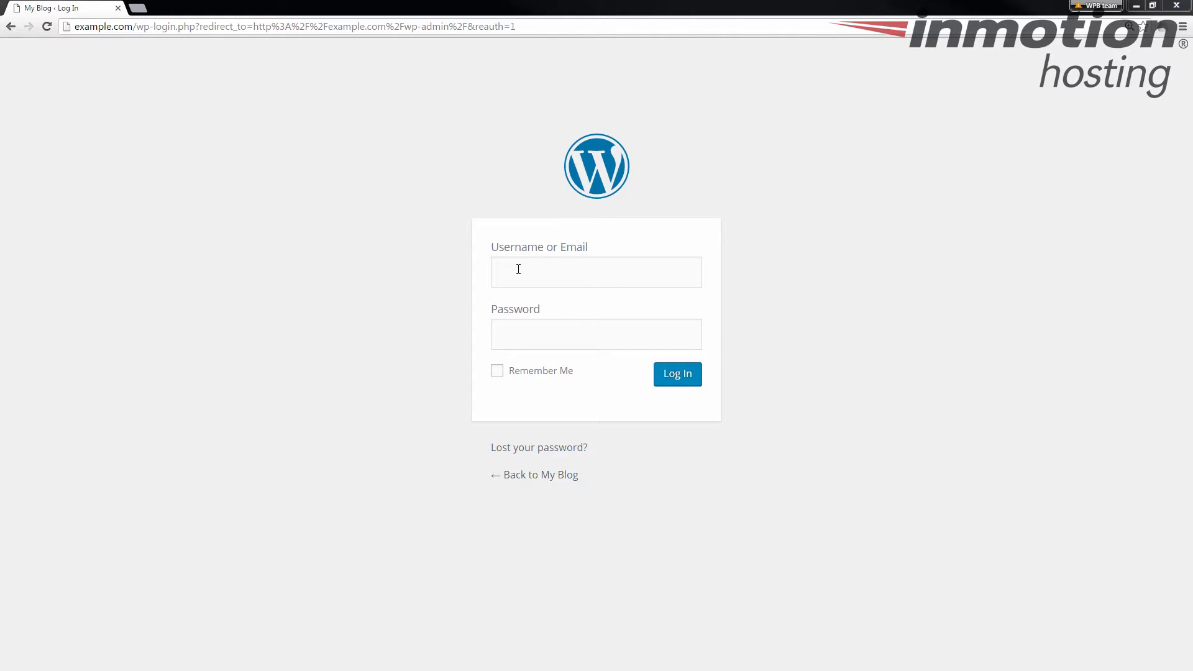
# Sign in to the WordPress admin dashboard with the admin username and password.
pyautogui.write('ad')
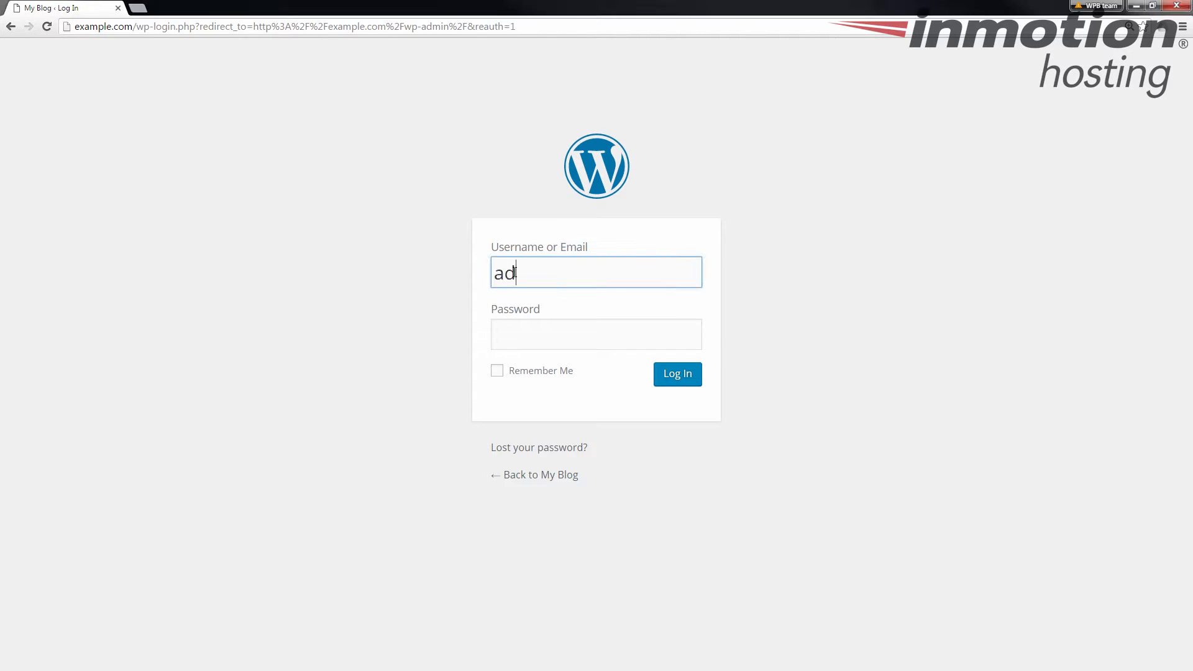
pyautogui.write('•••••')
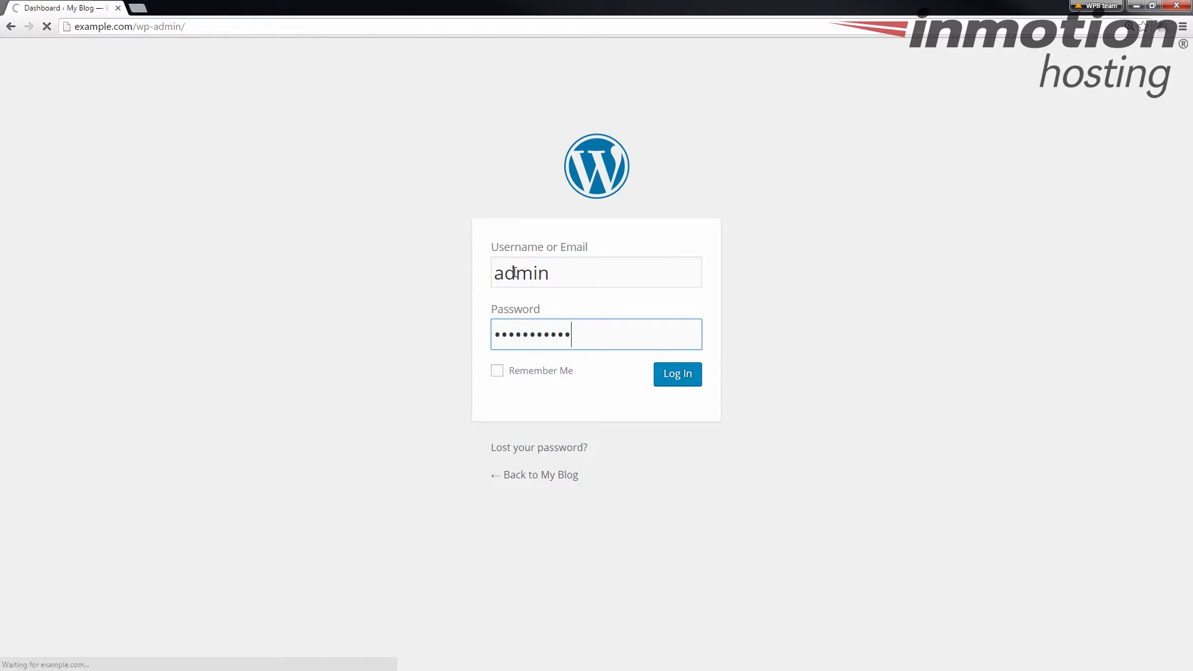
pyautogui.click(676, 374)
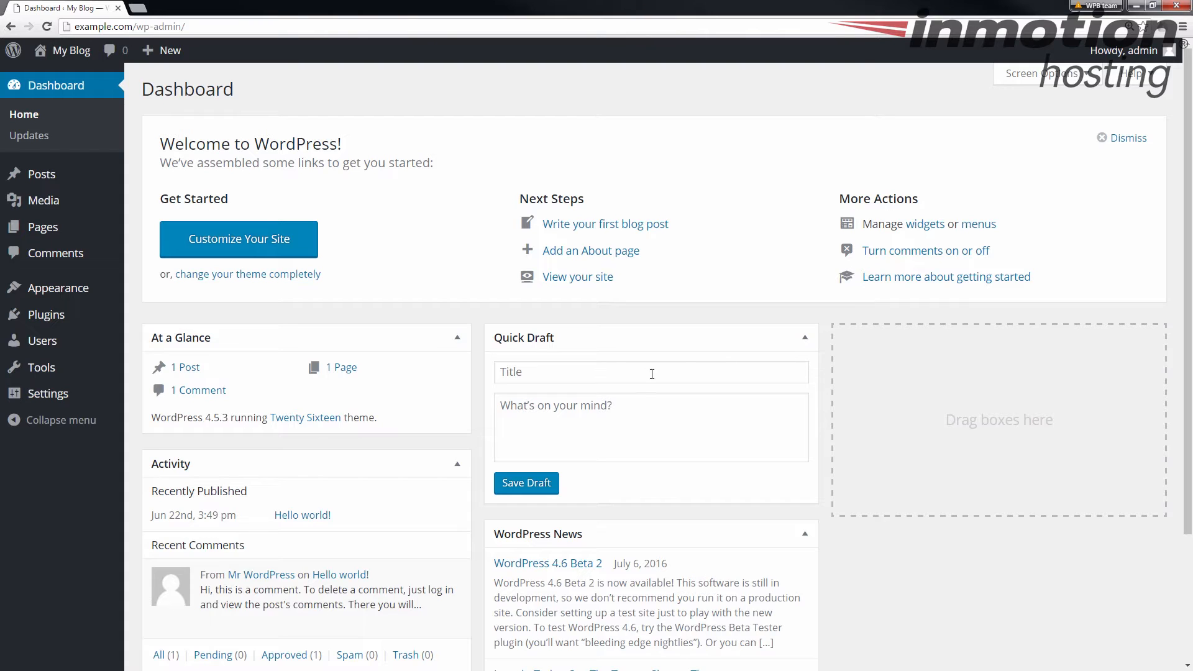
pyautogui.moveTo(42, 394)
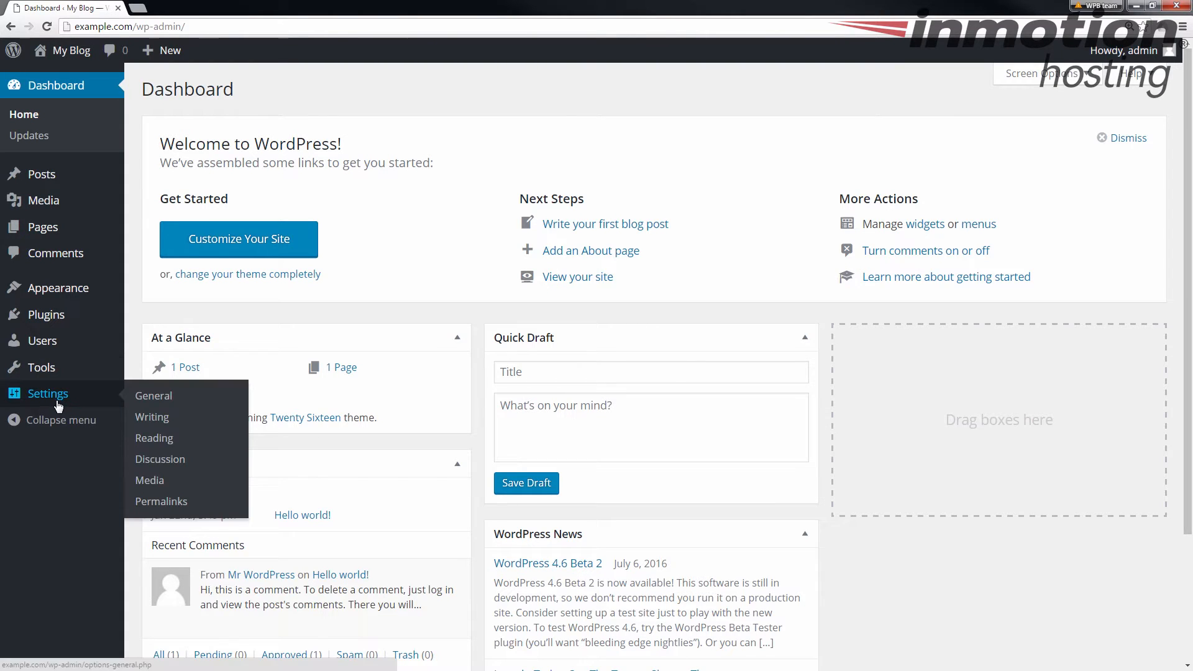
pyautogui.moveTo(153, 395)
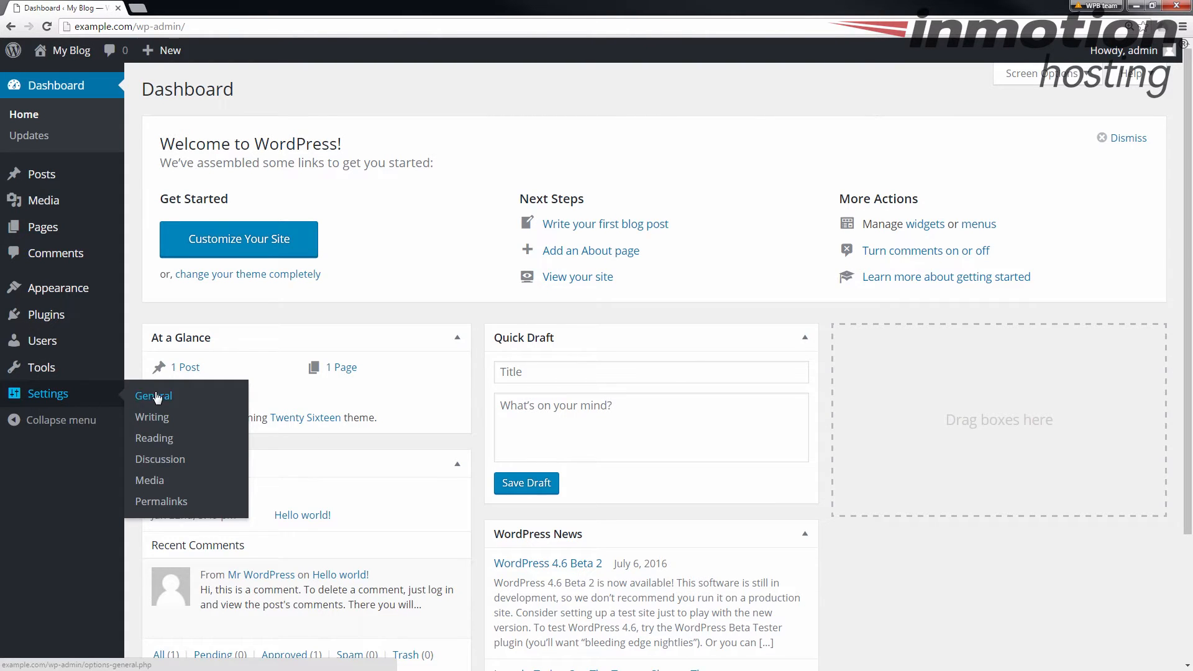
# Go to Settings > General from the admin sidebar.
pyautogui.click(153, 395)
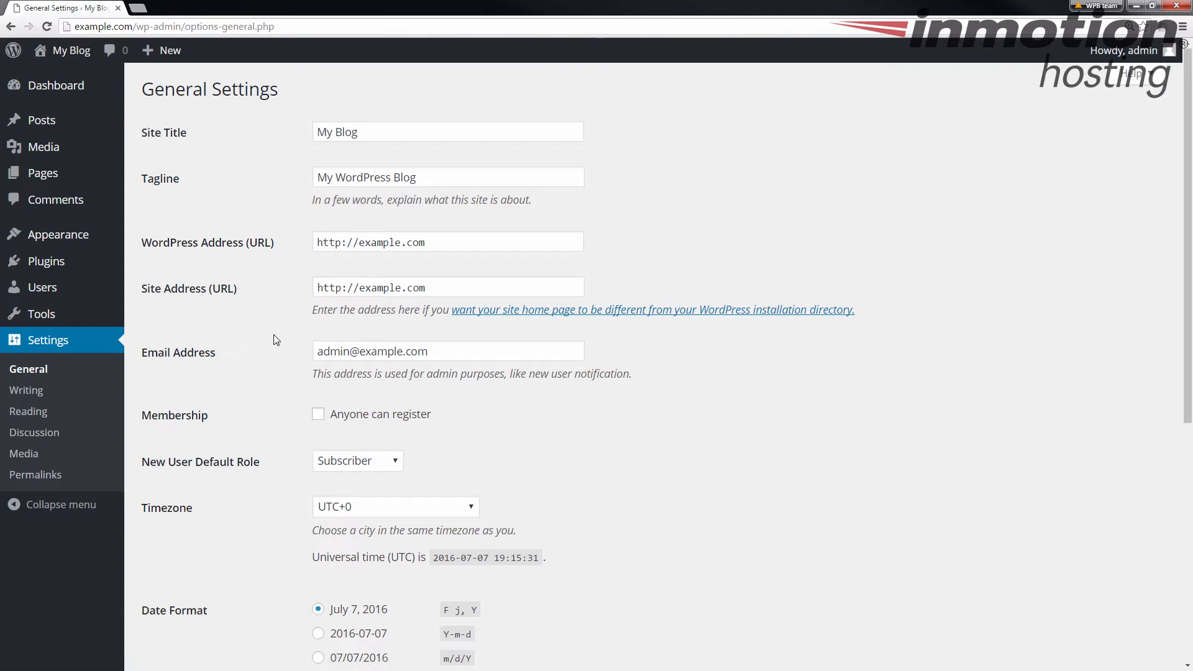
pyautogui.moveTo(262, 96)
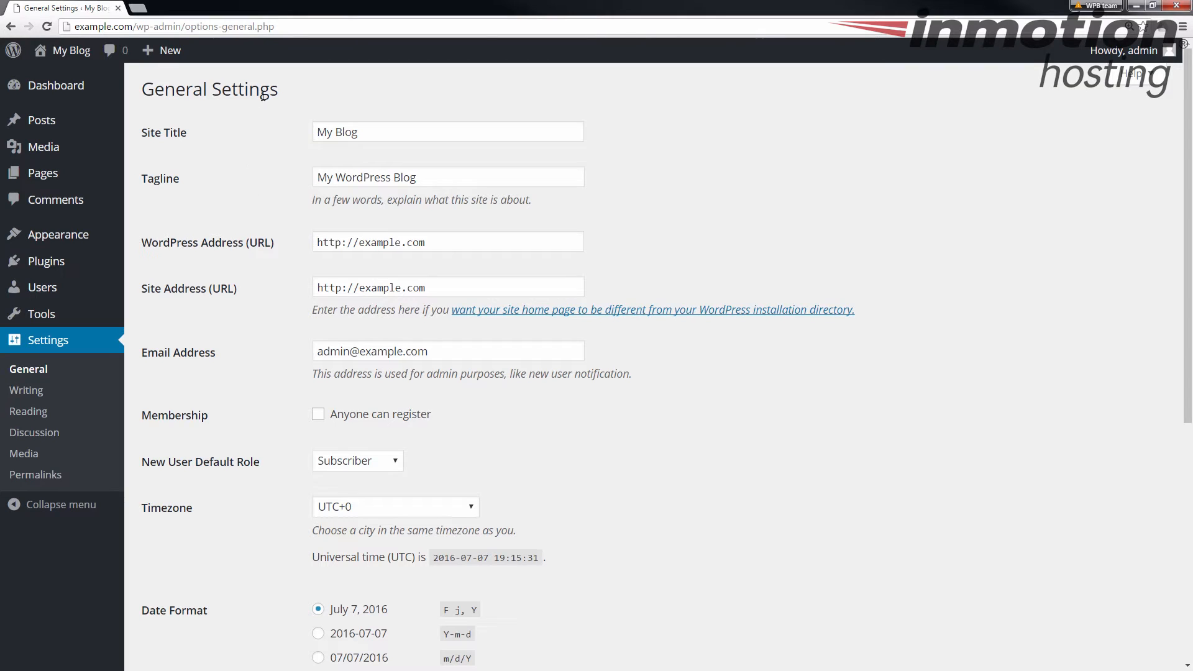
# Tick the Membership option 'Anyone can register' in General Settings.
pyautogui.scroll(-3)
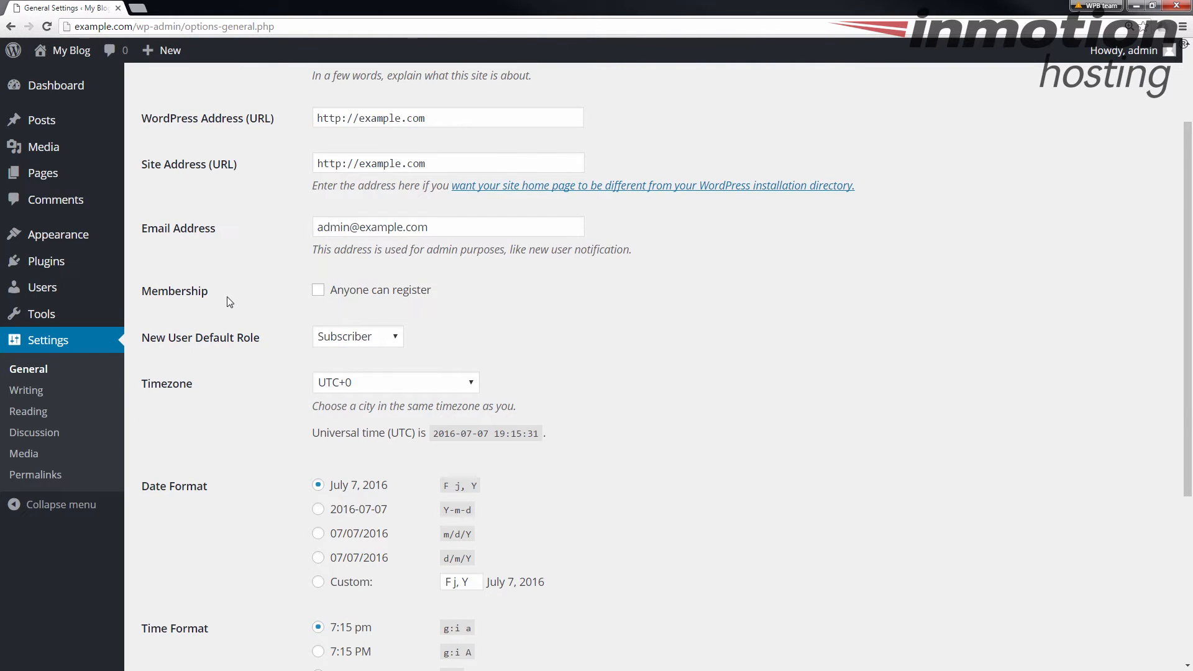
pyautogui.moveTo(337, 295)
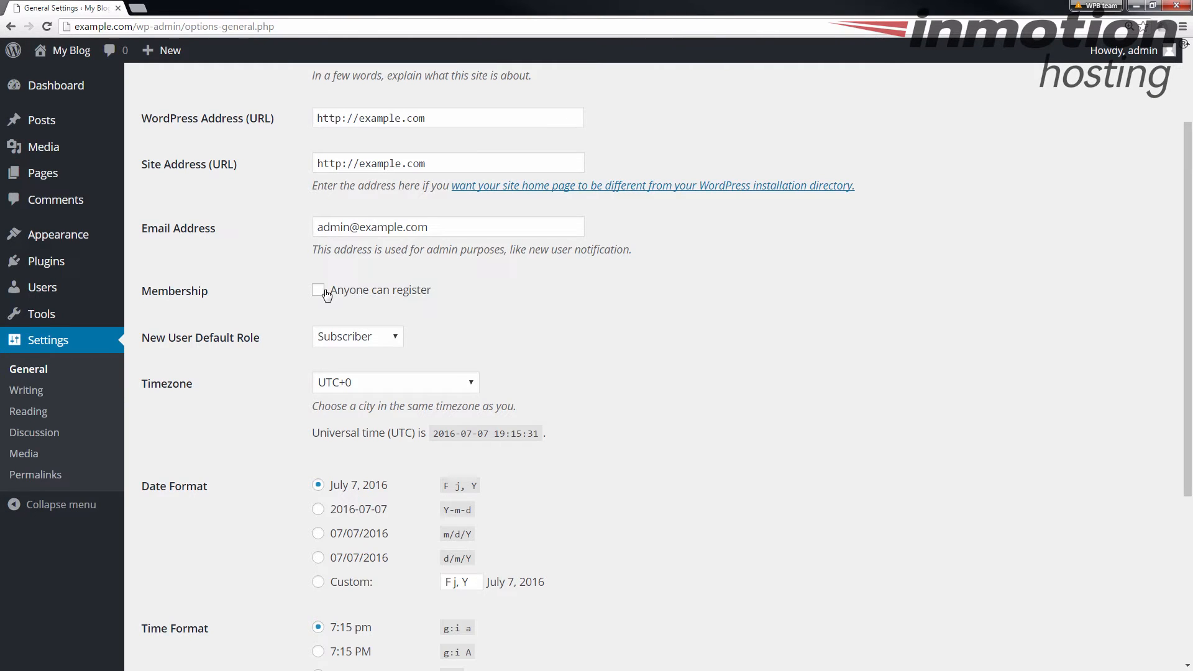
pyautogui.click(318, 289)
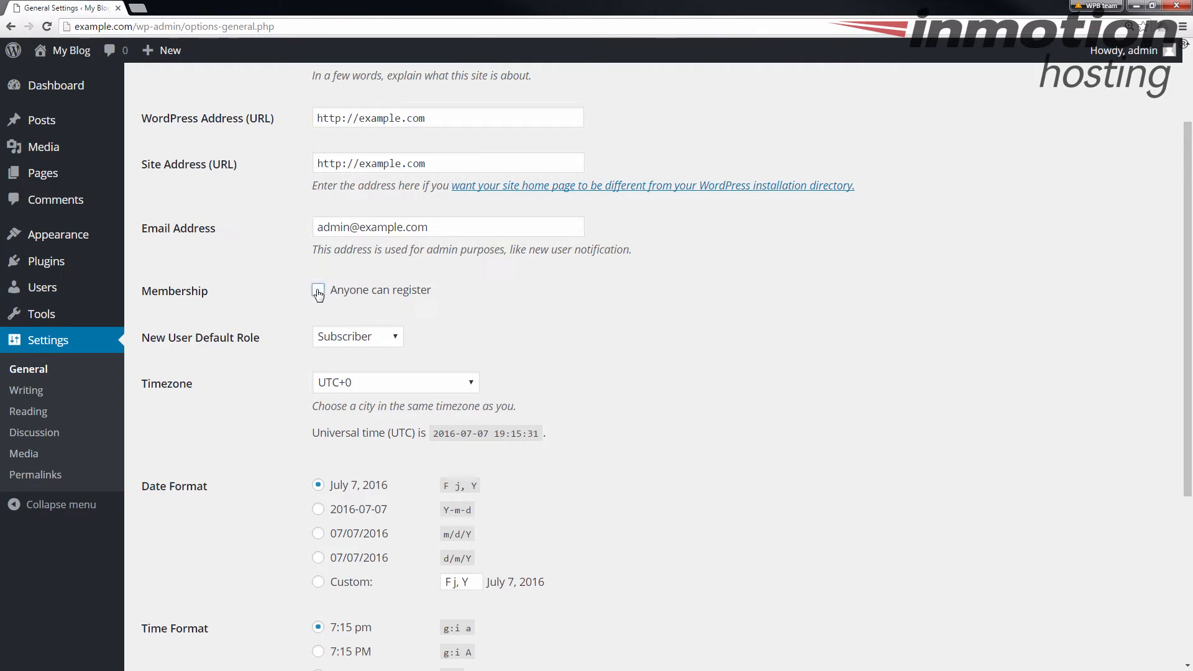
pyautogui.click(318, 289)
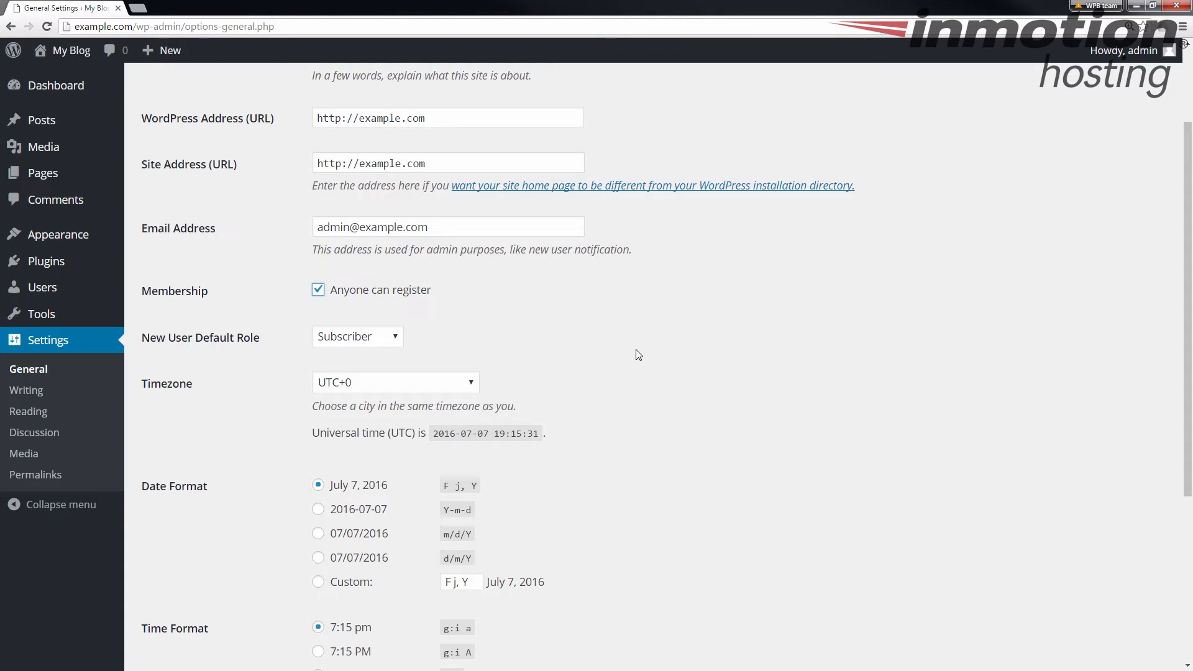
pyautogui.moveTo(290, 373)
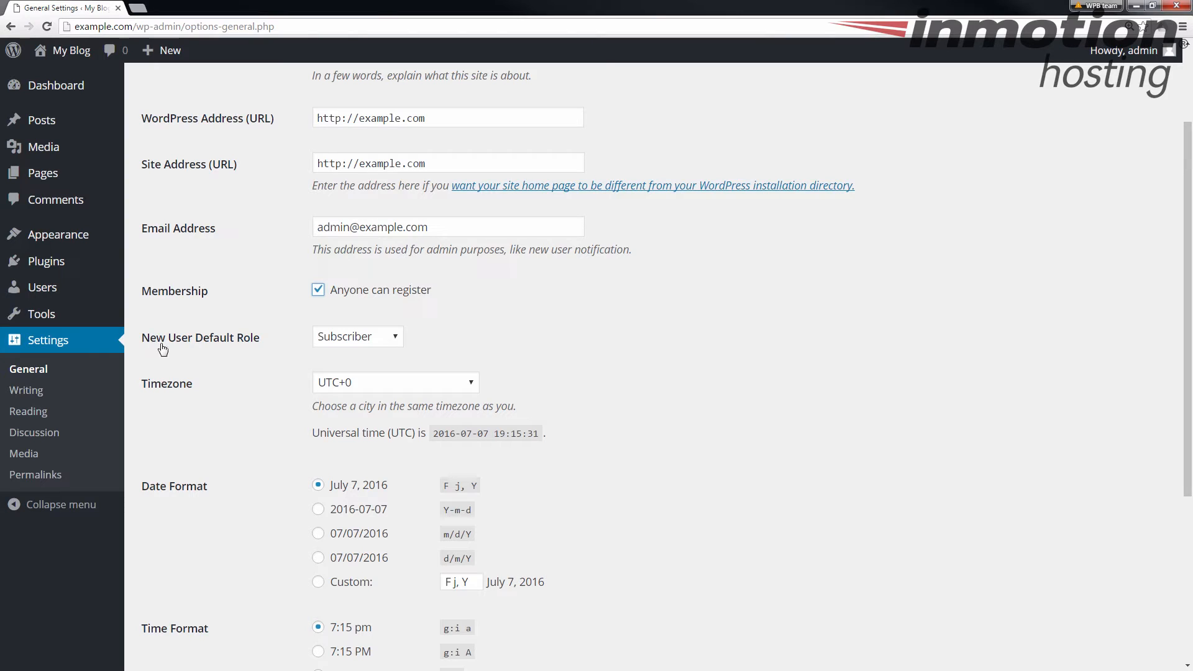
pyautogui.moveTo(295, 336)
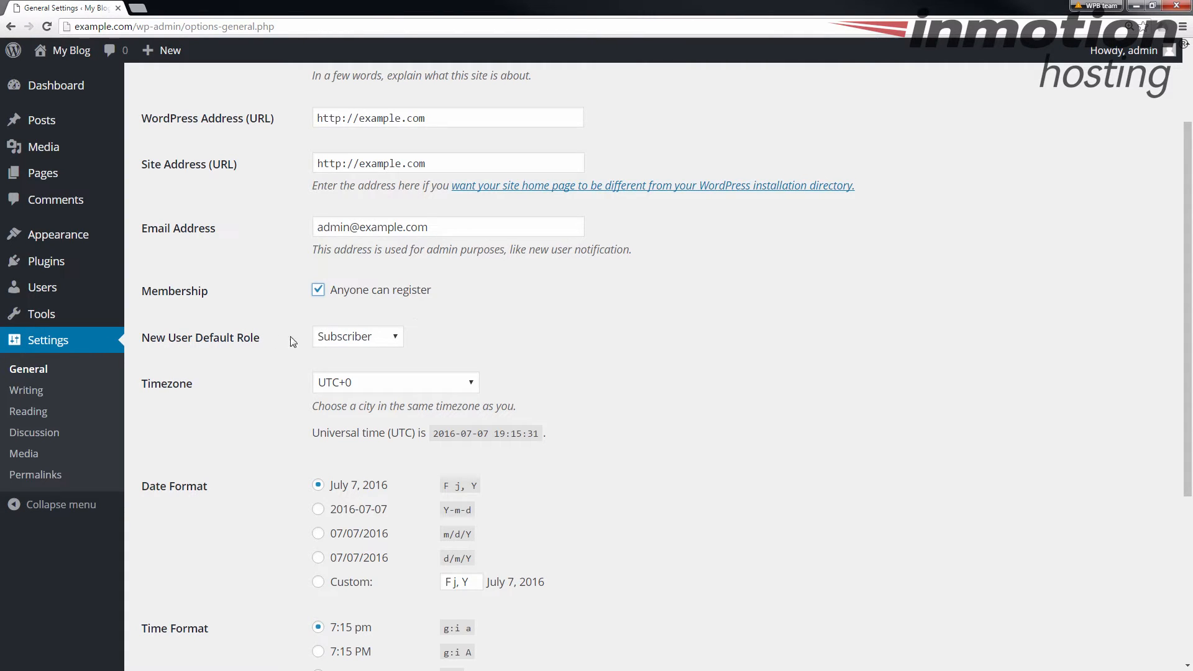
pyautogui.moveTo(373, 344)
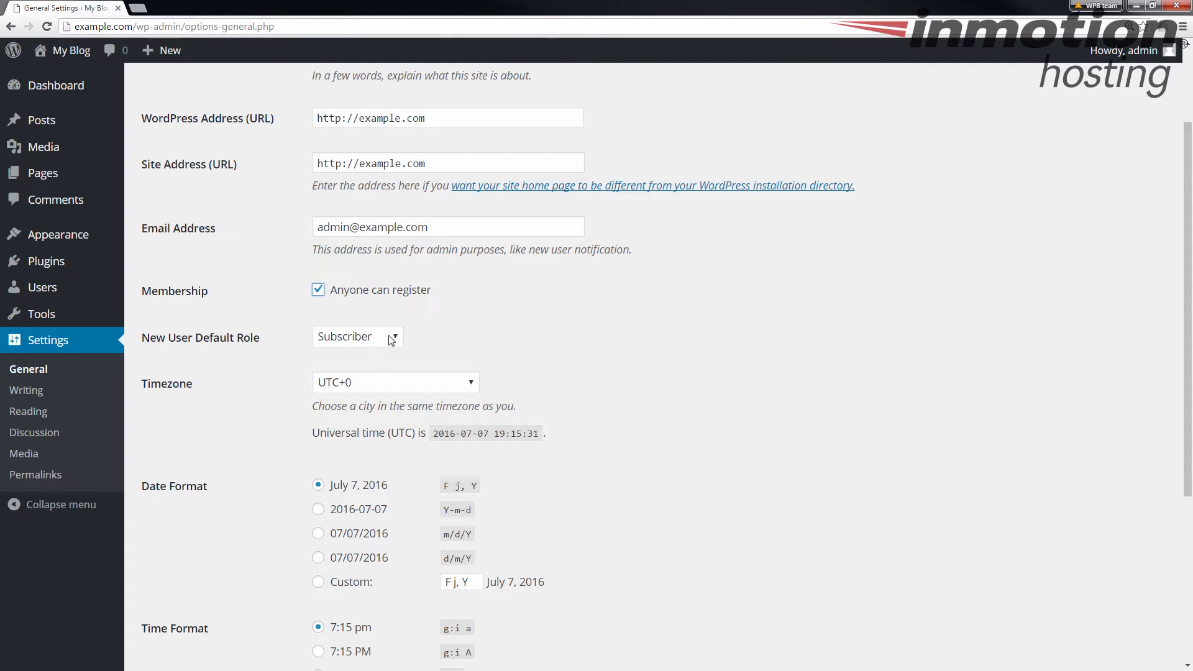
pyautogui.click(357, 337)
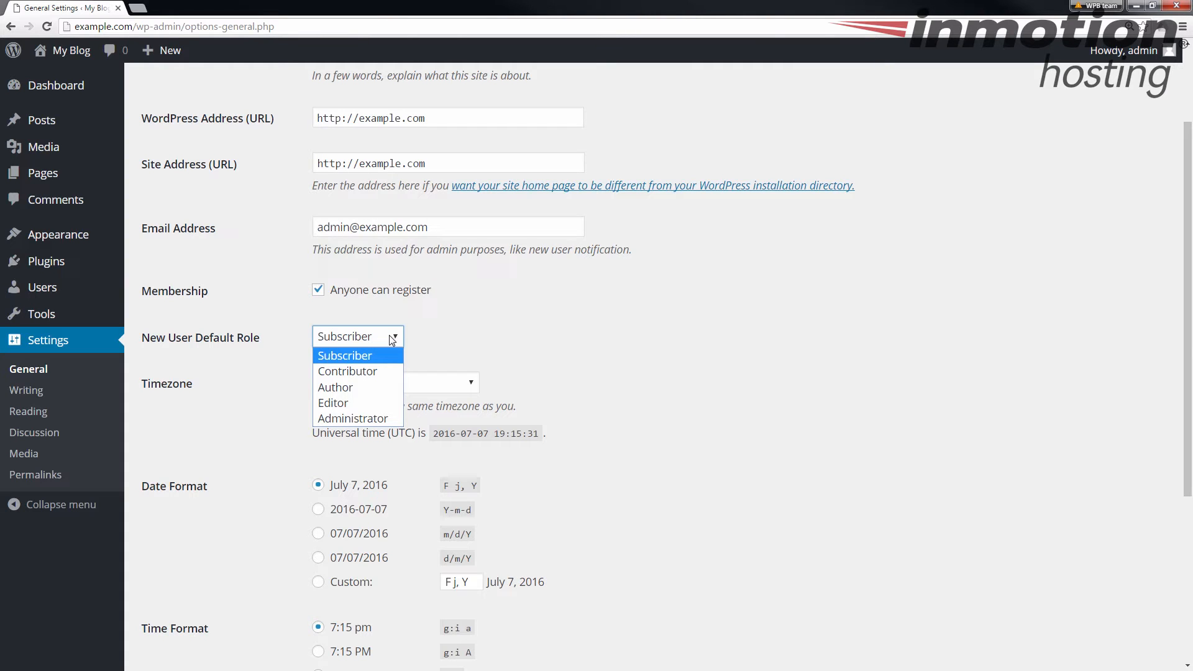
pyautogui.moveTo(353, 417)
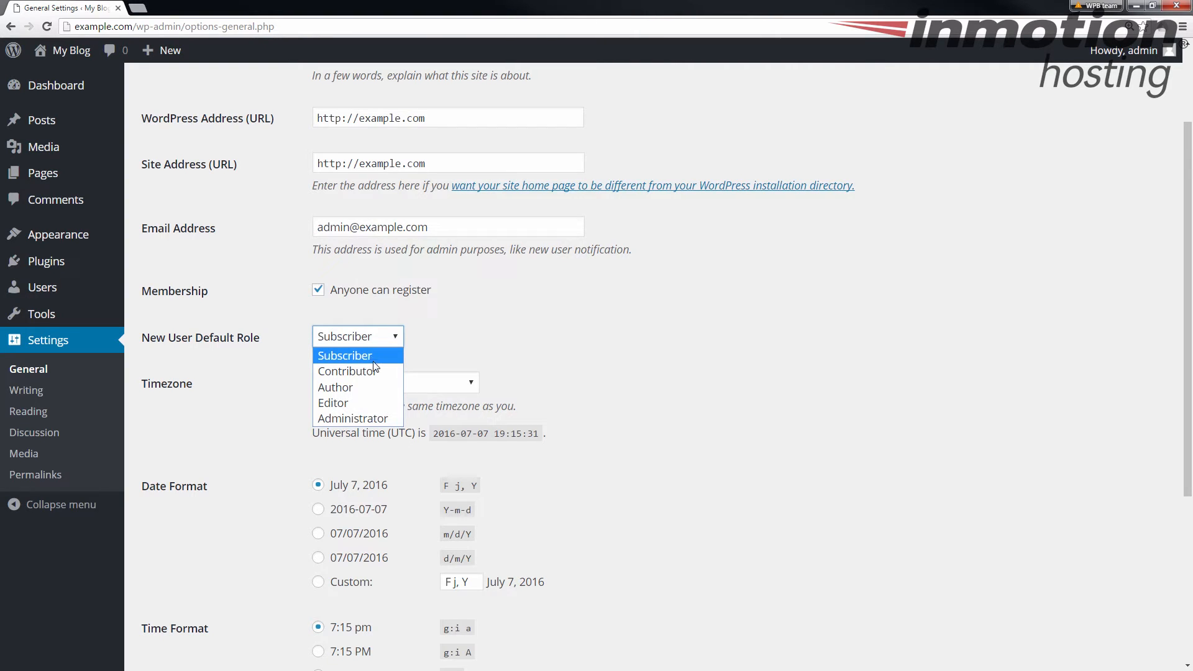
pyautogui.moveTo(348, 371)
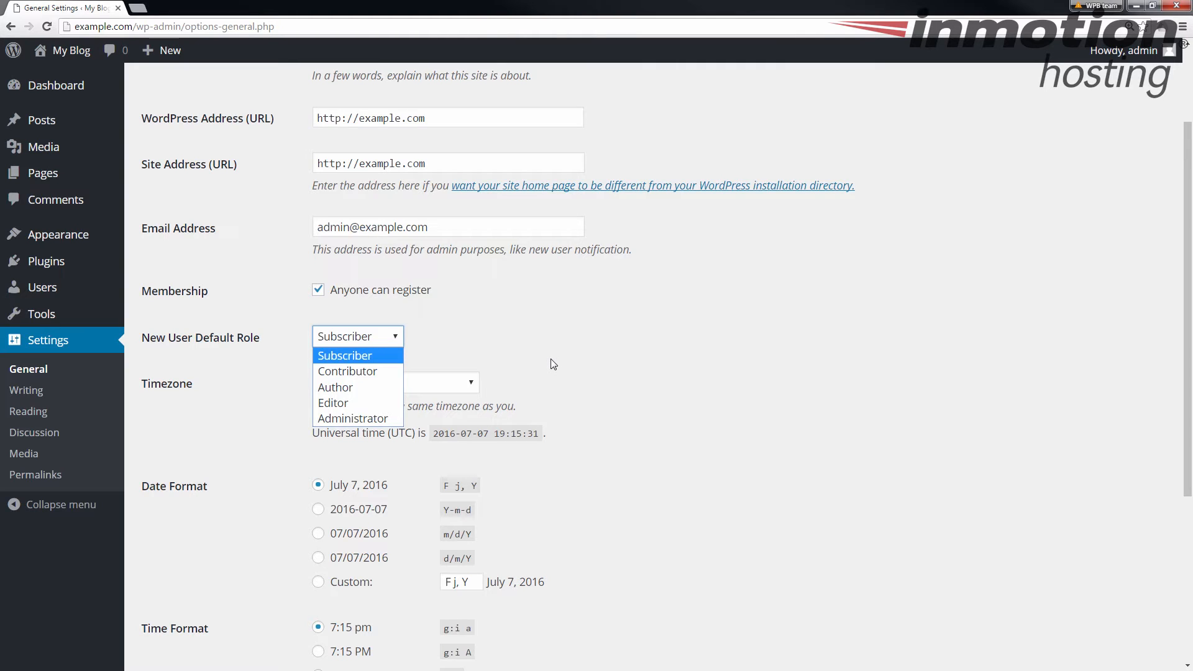
pyautogui.moveTo(360, 364)
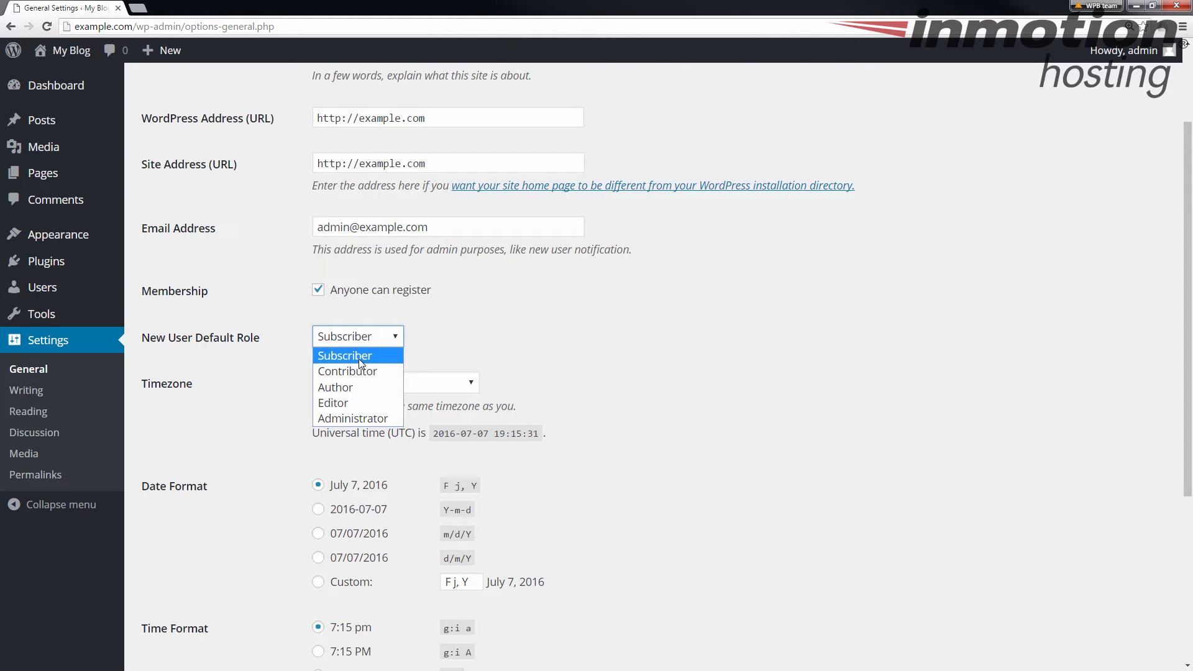
pyautogui.click(344, 355)
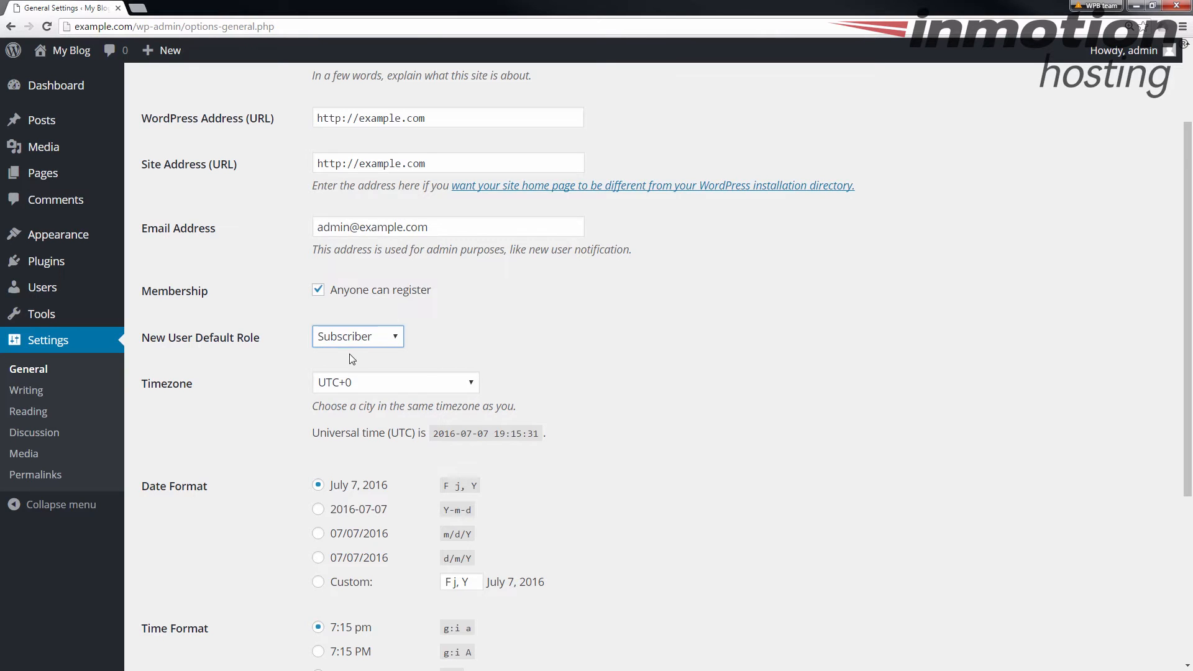
# Save the General Settings with open registration and Subscriber as default role.
pyautogui.scroll(-3)
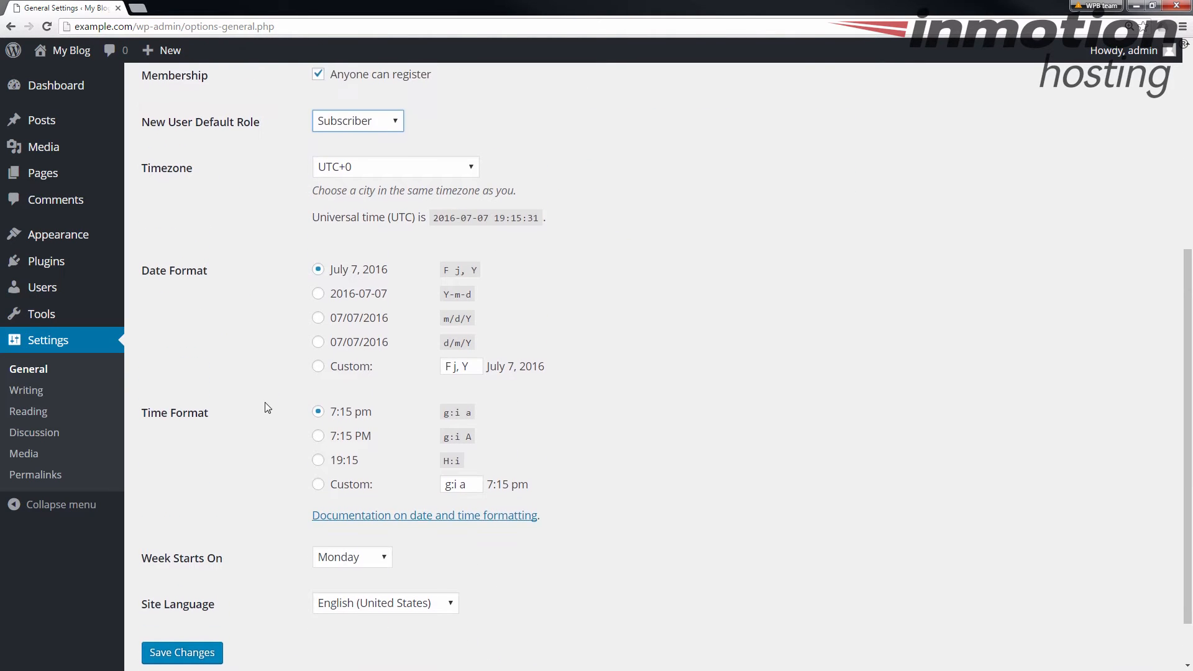
pyautogui.scroll(-3)
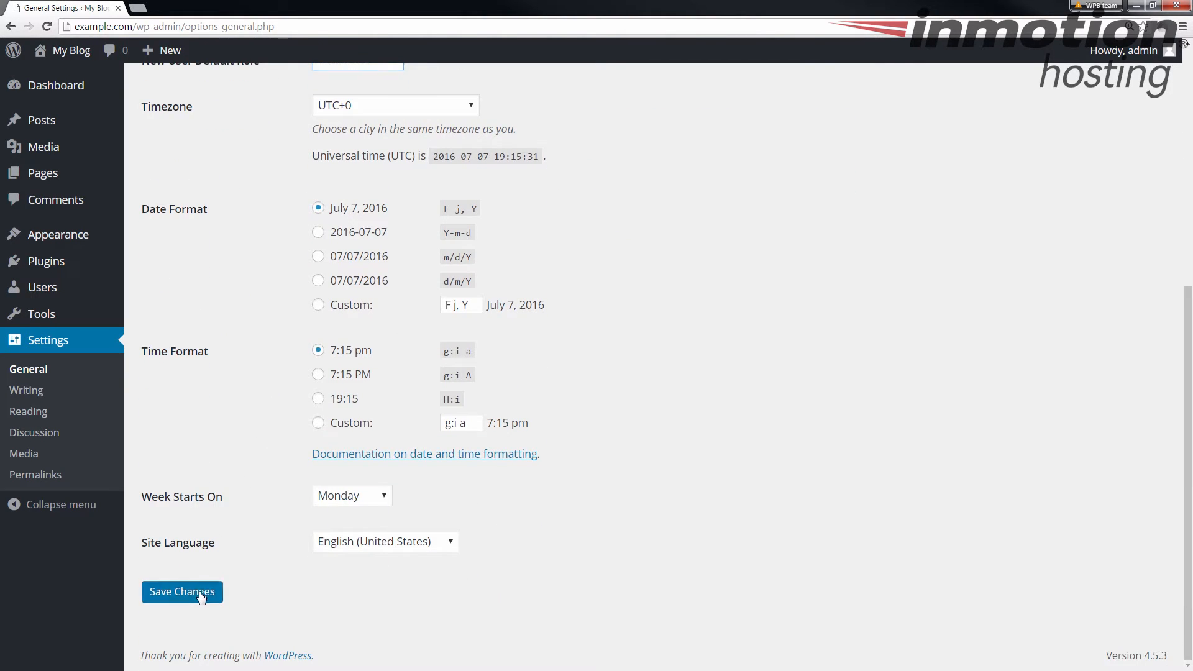
pyautogui.click(181, 591)
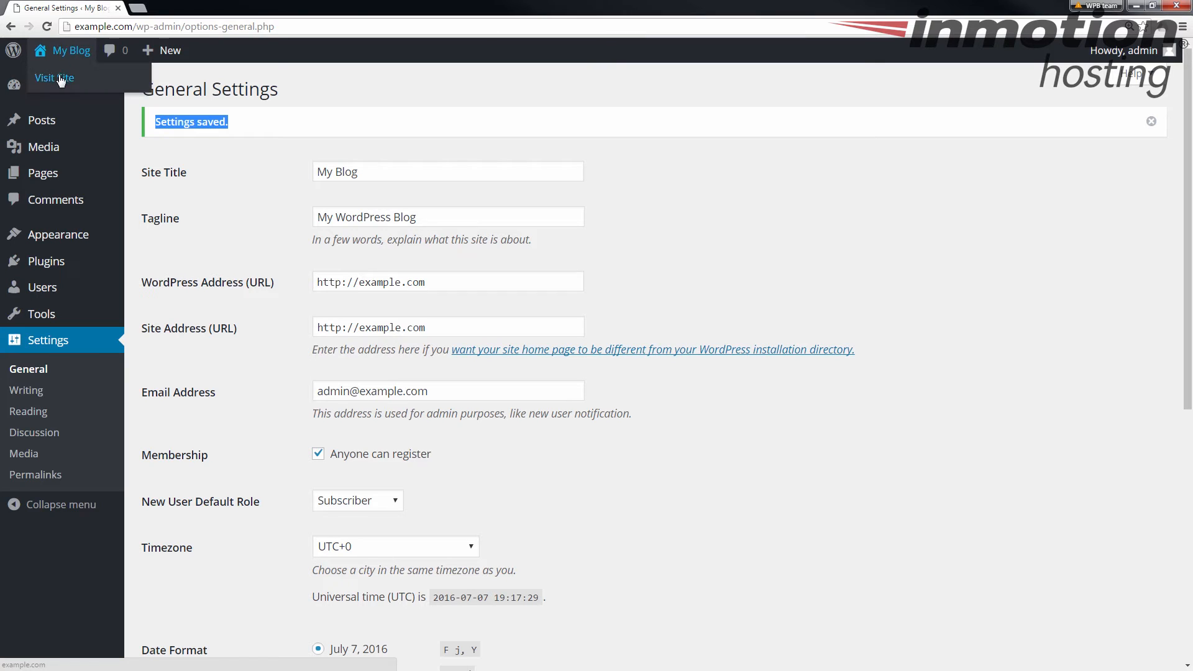
# Visit the public blog, then log out of the admin account via the Howdy, admin menu.
pyautogui.click(54, 77)
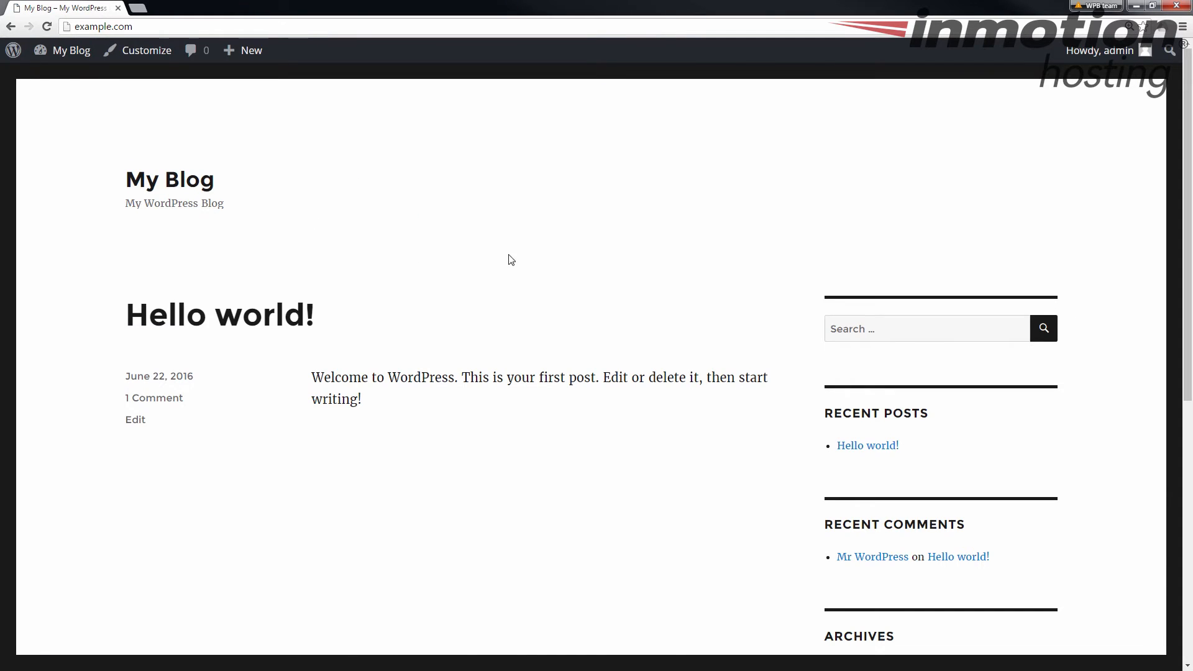
pyautogui.moveTo(1048, 101)
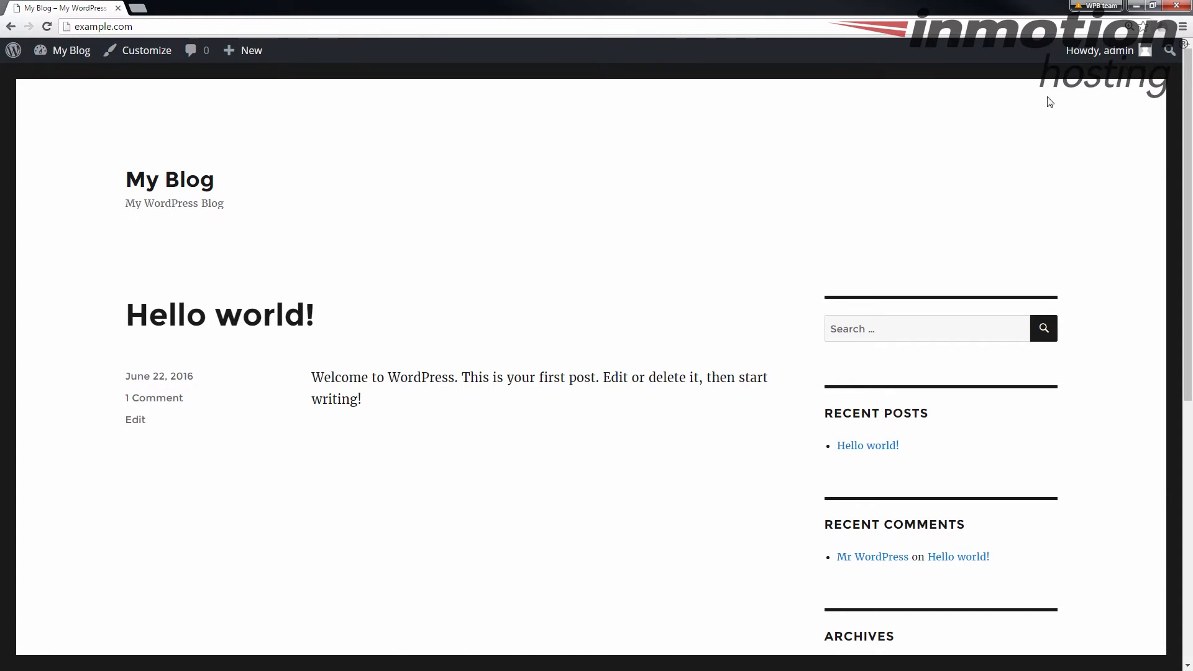
pyautogui.click(1048, 127)
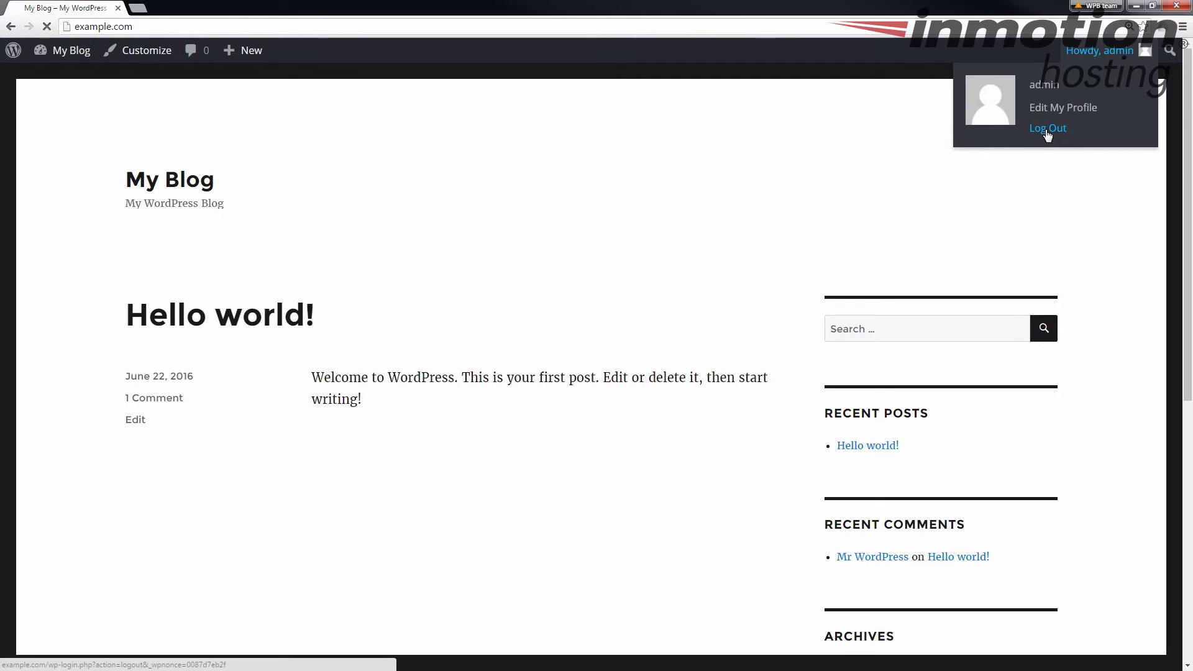
pyautogui.click(1047, 126)
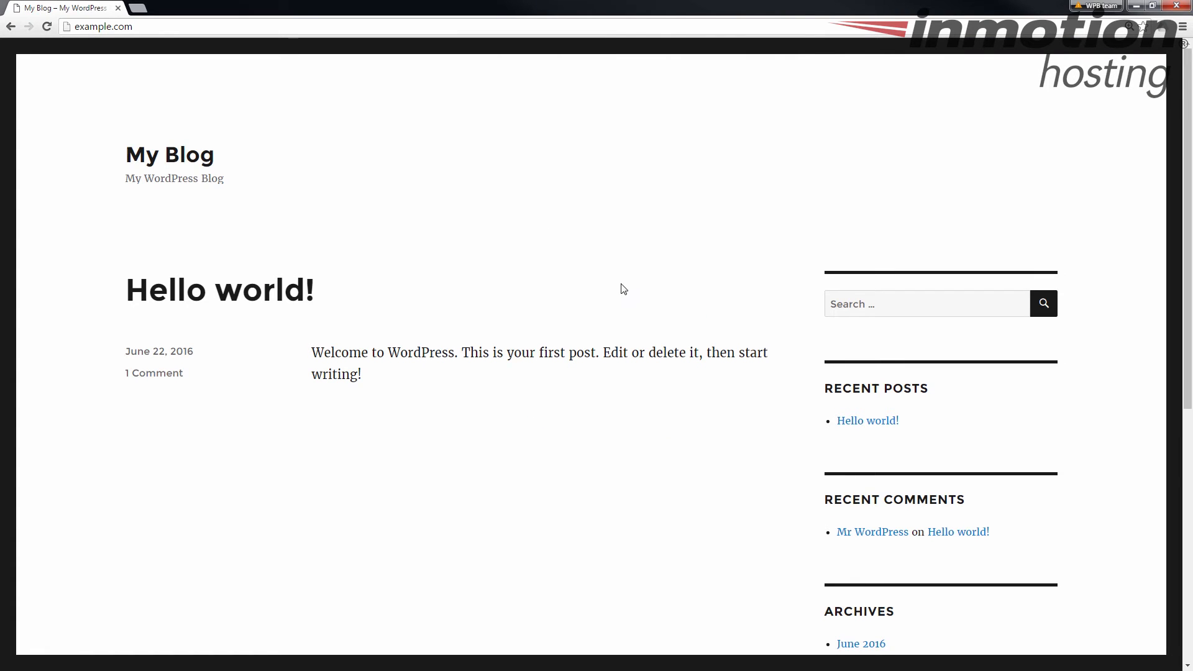
# Follow the Register link in the blog's Meta widget to the registration page.
pyautogui.scroll(-3)
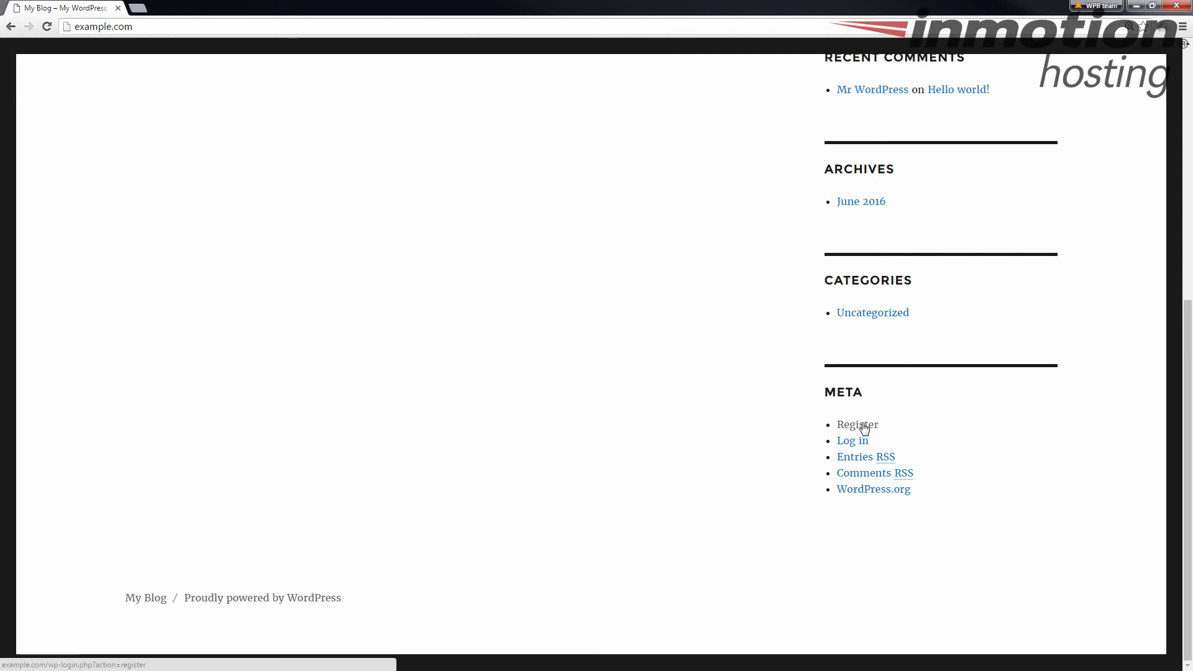
pyautogui.moveTo(878, 430)
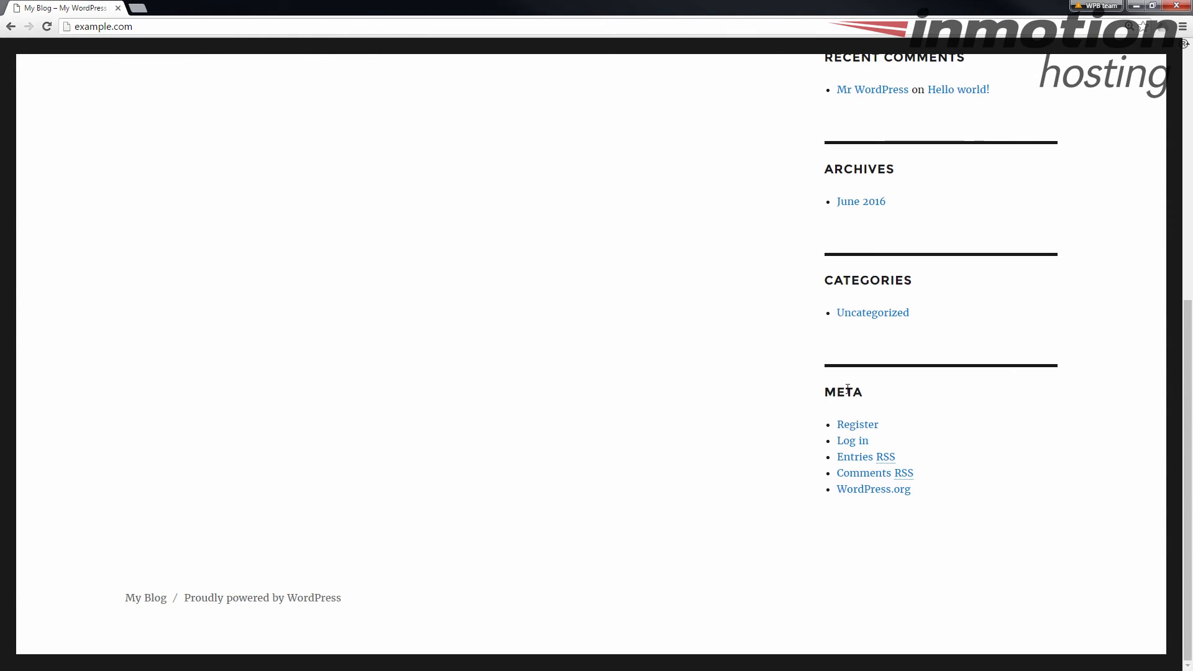
pyautogui.click(856, 424)
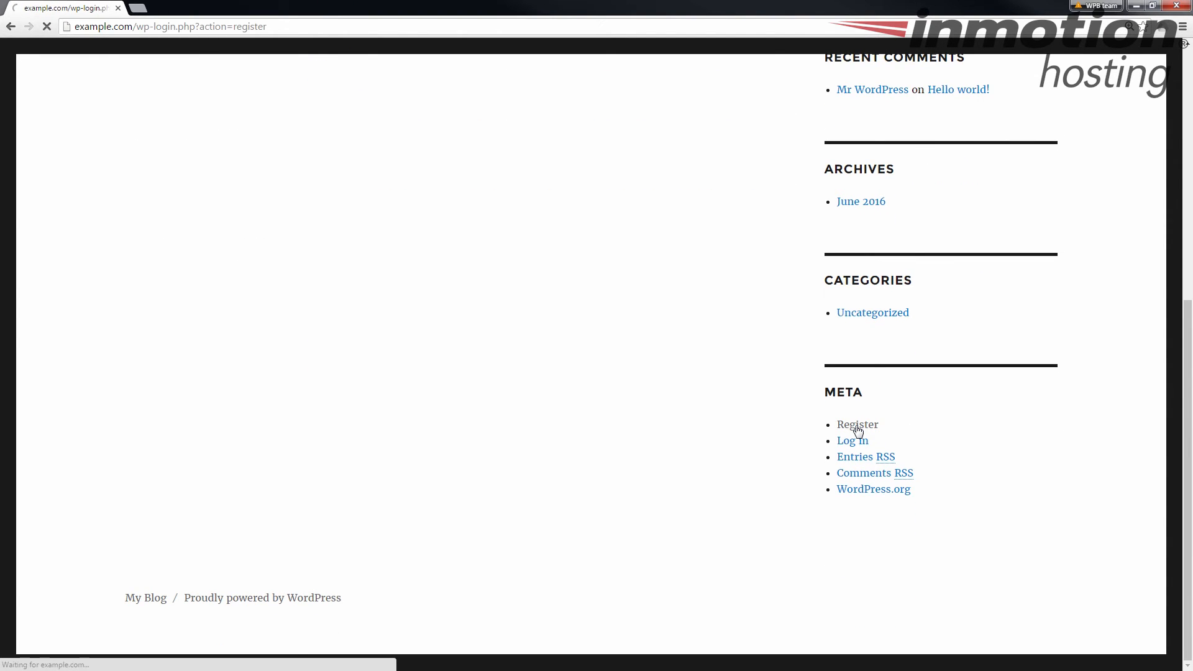
pyautogui.click(857, 424)
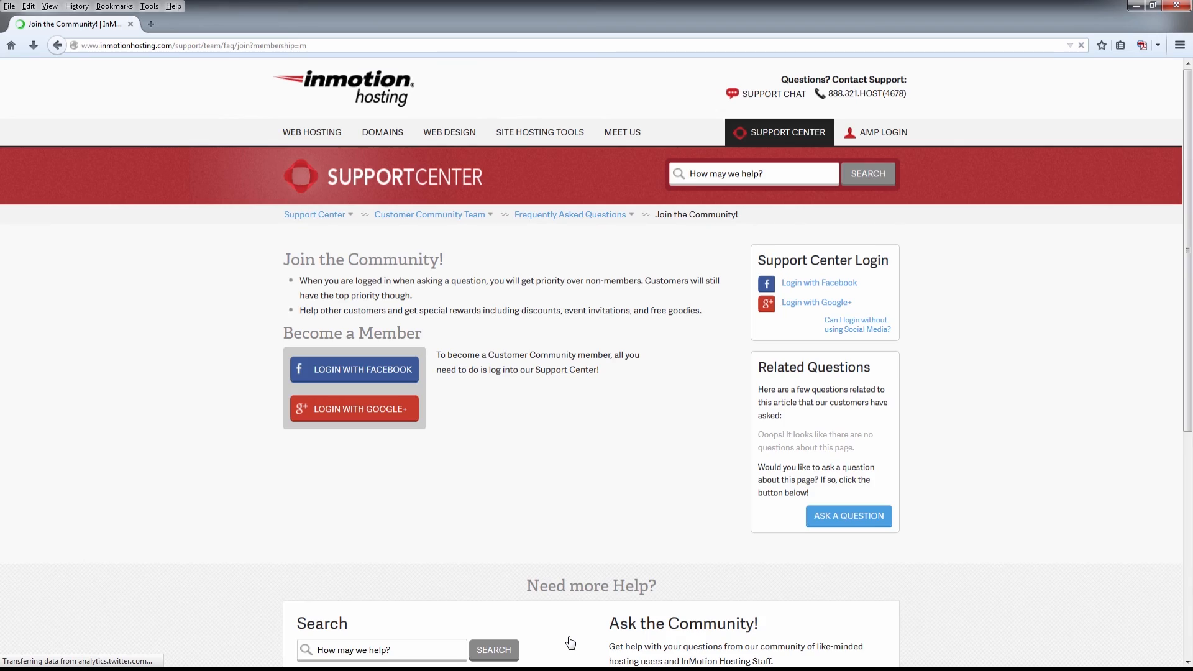
# Return to the Support Center home page via the breadcrumb link.
pyautogui.click(313, 214)
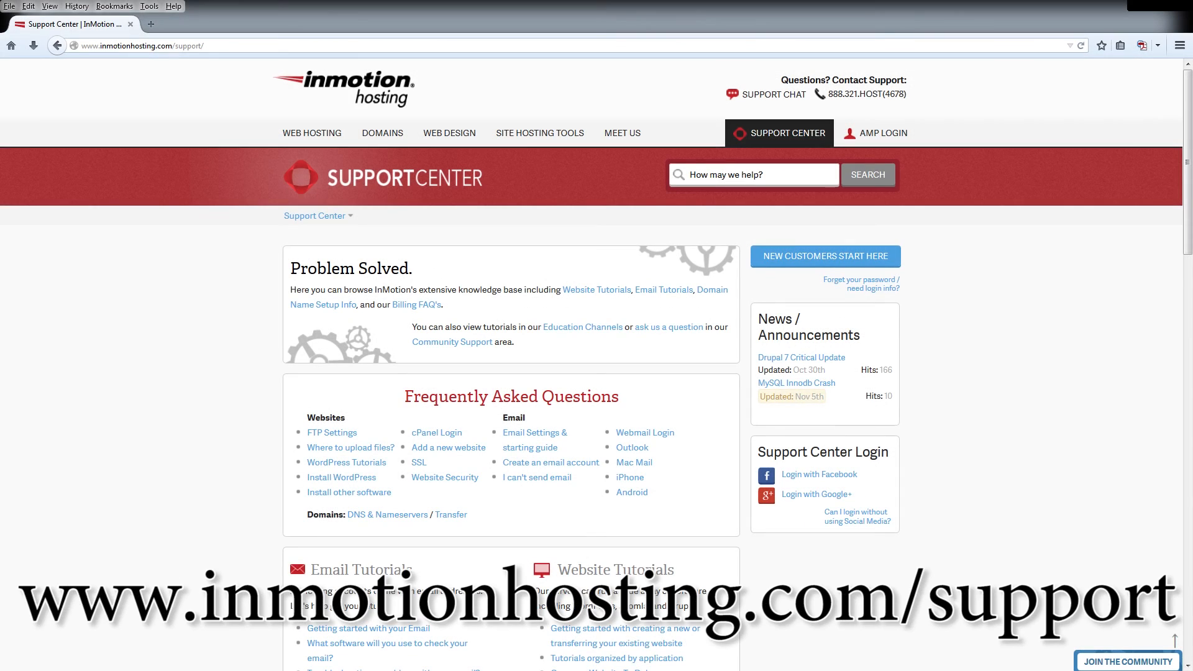